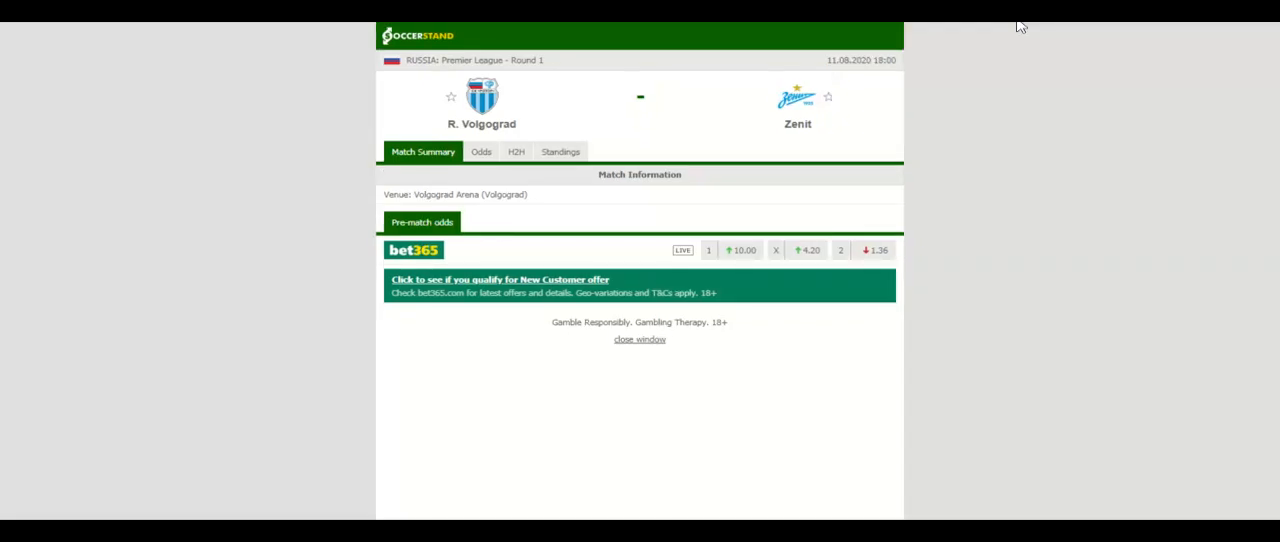
# Show the Premier League standings for R. Volgograd vs Zenit and scan down the table
pyautogui.click(560, 152)
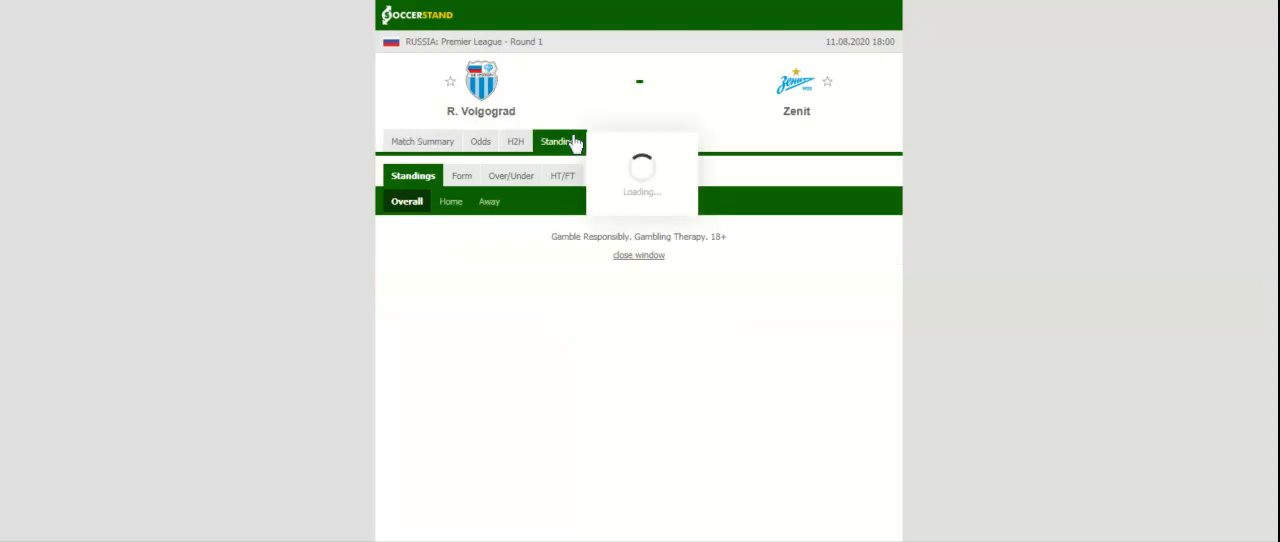
pyautogui.click(558, 140)
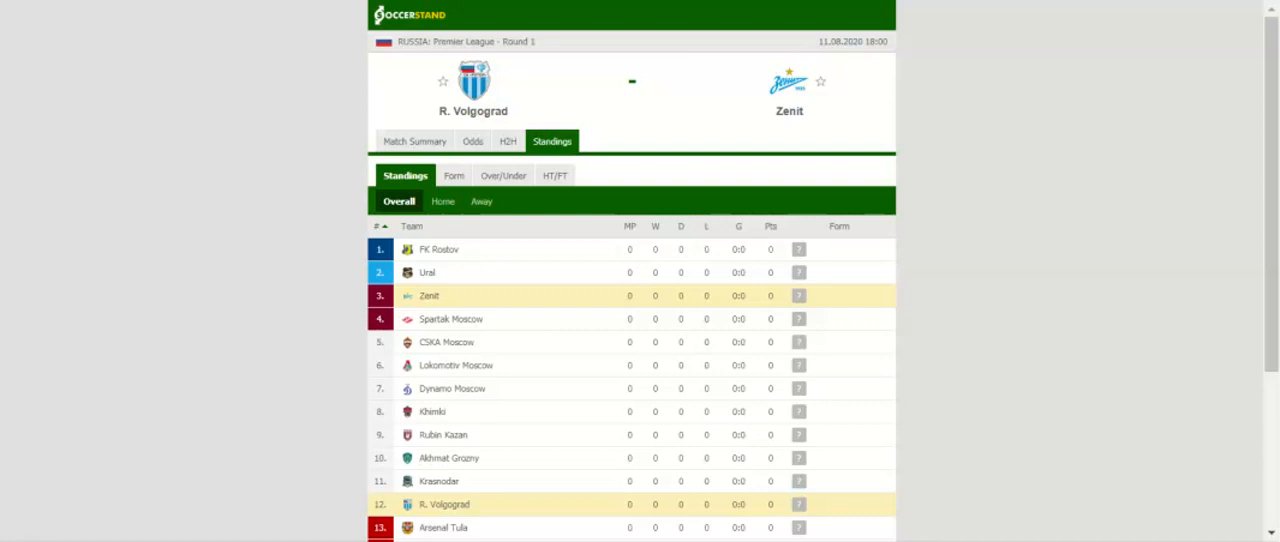
pyautogui.scroll(-3)
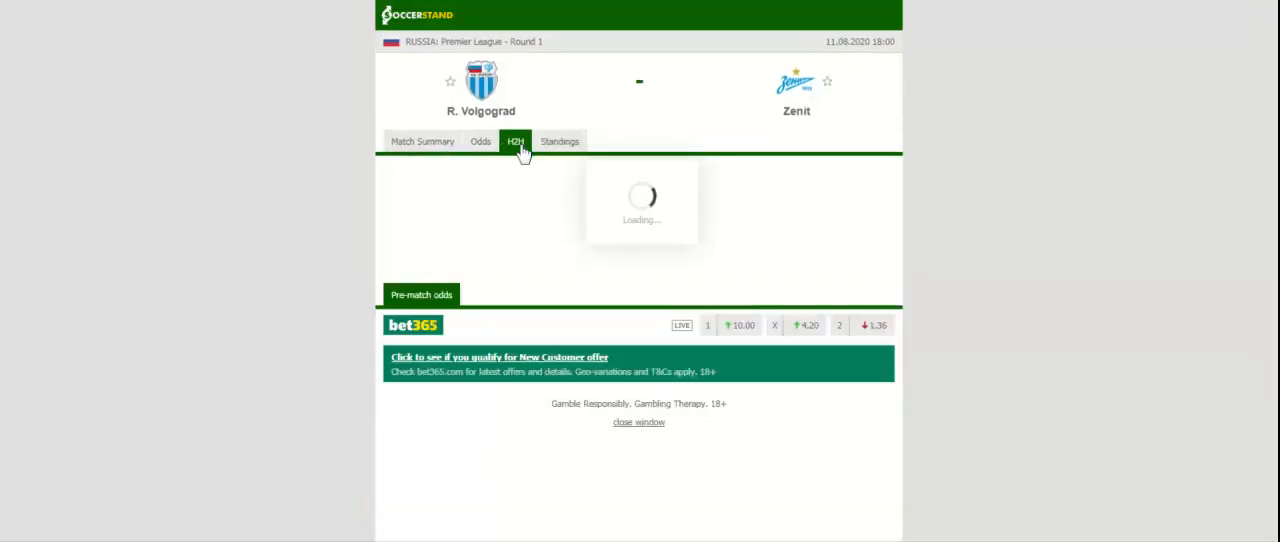
# Show the H2H section with recent results for R. Volgograd, Zenit and their past meetings
pyautogui.click(516, 140)
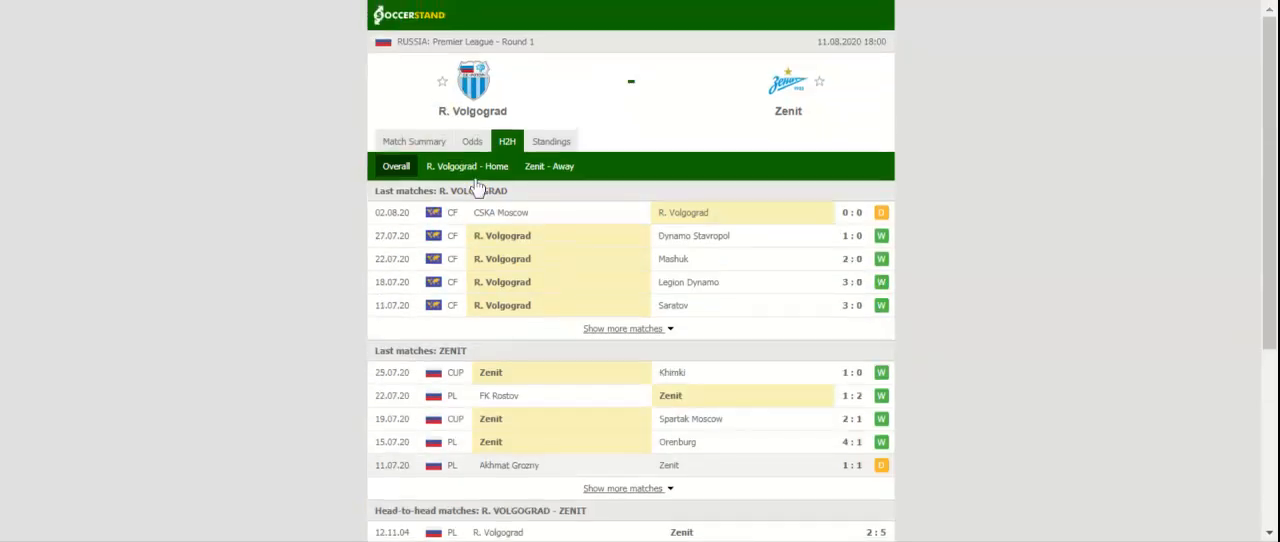
# Show the full-time 1X2 odds table from seven bookmakers for the match
pyautogui.click(472, 140)
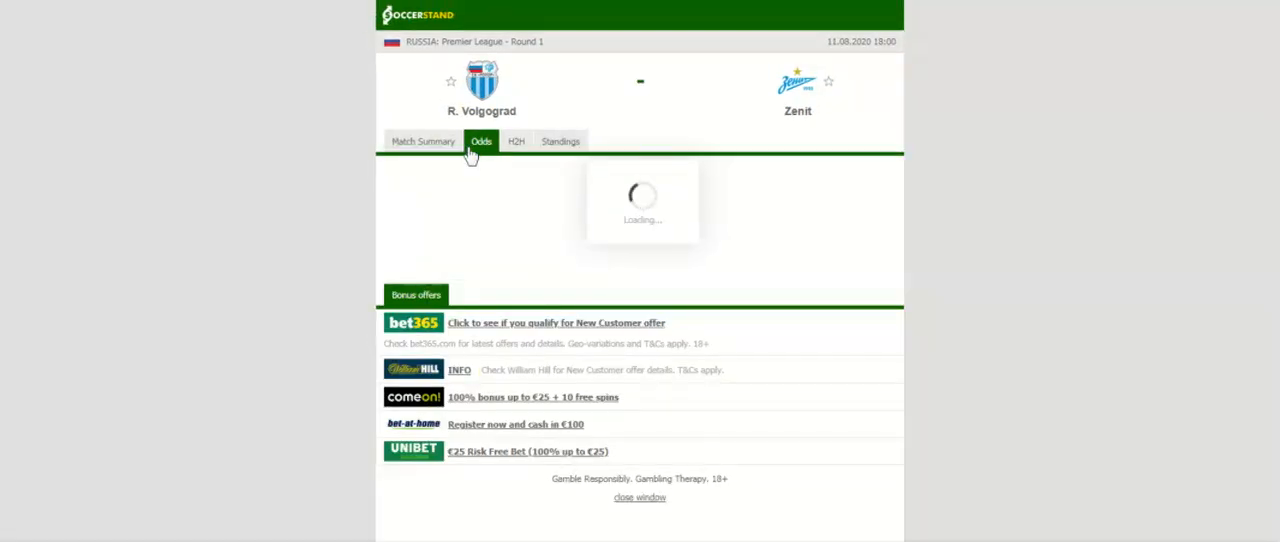
pyautogui.click(480, 140)
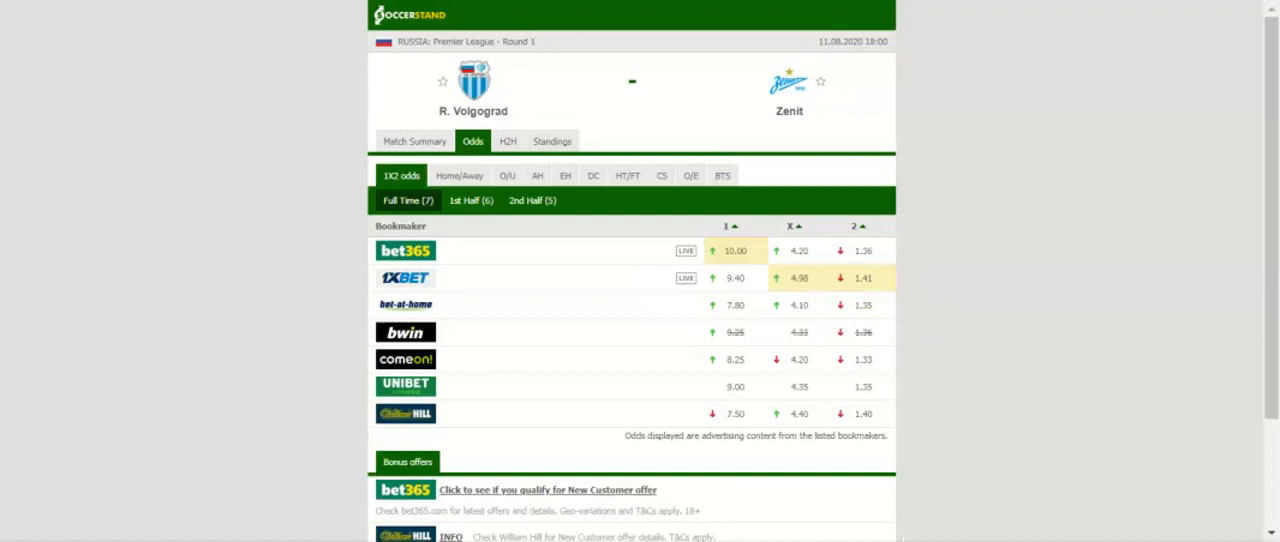
pyautogui.moveTo(550, 104)
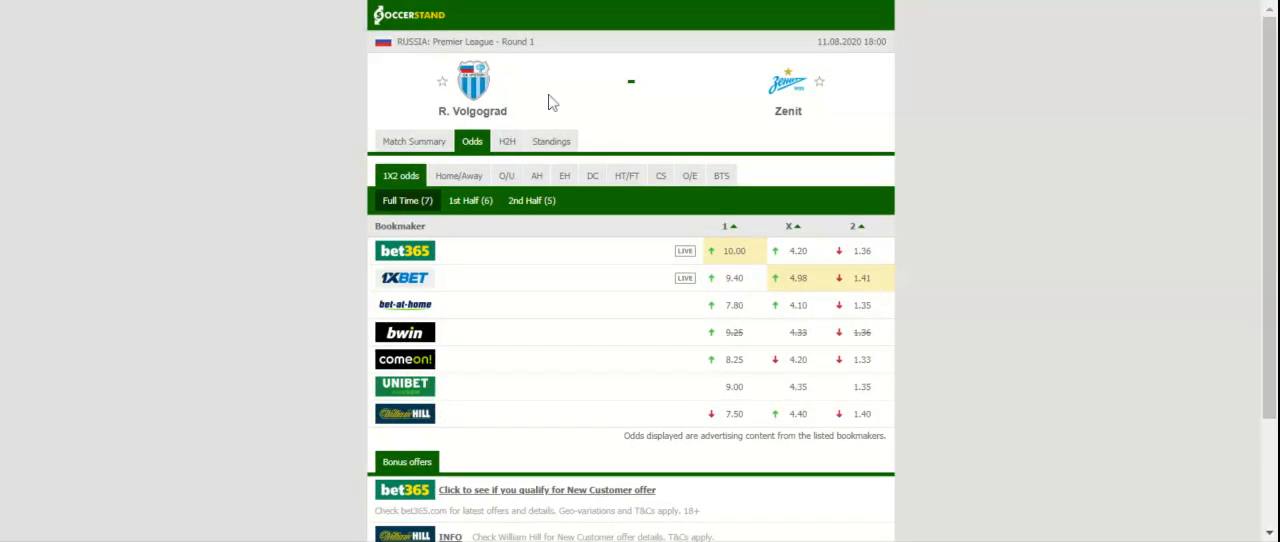